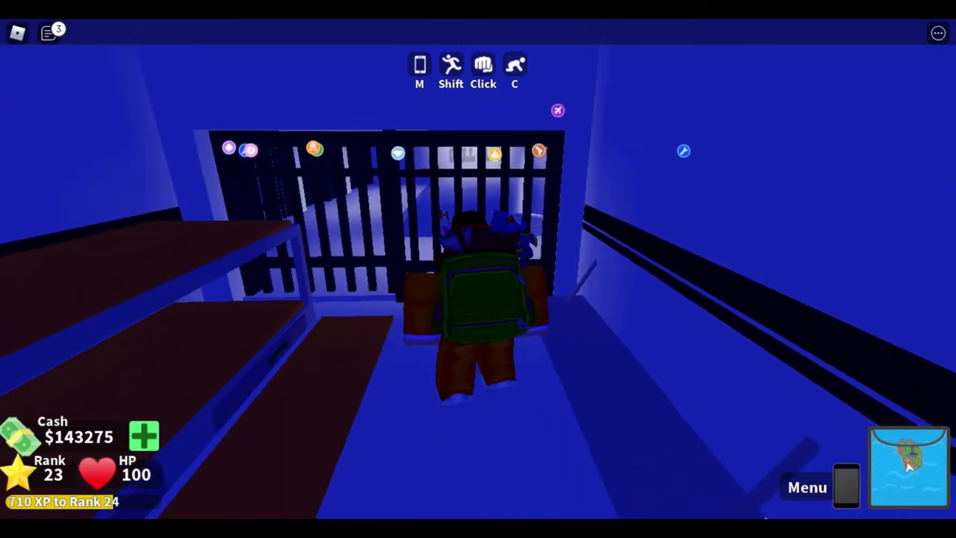
- Join the Police team from the phone's Teams list, then fire the pistol
left_click(807, 487)
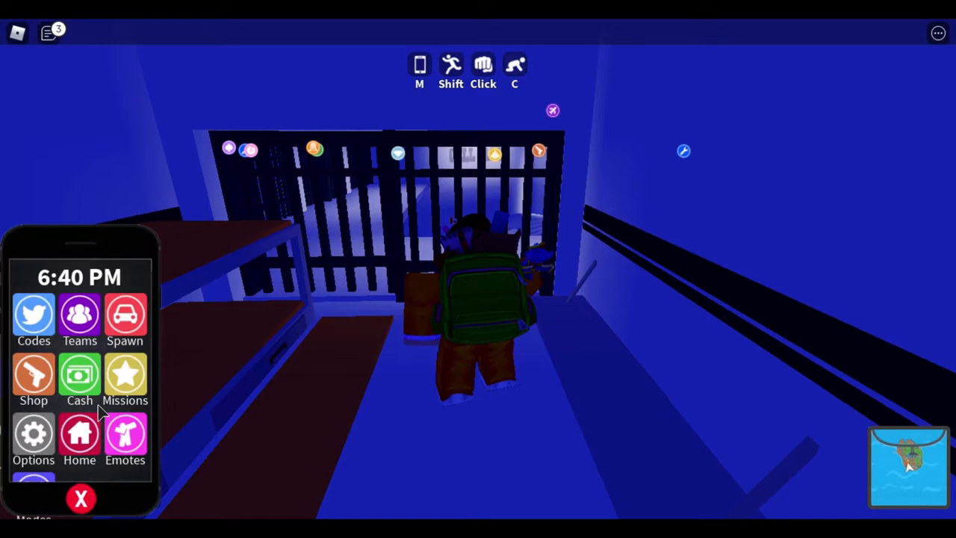
left_click(80, 499)
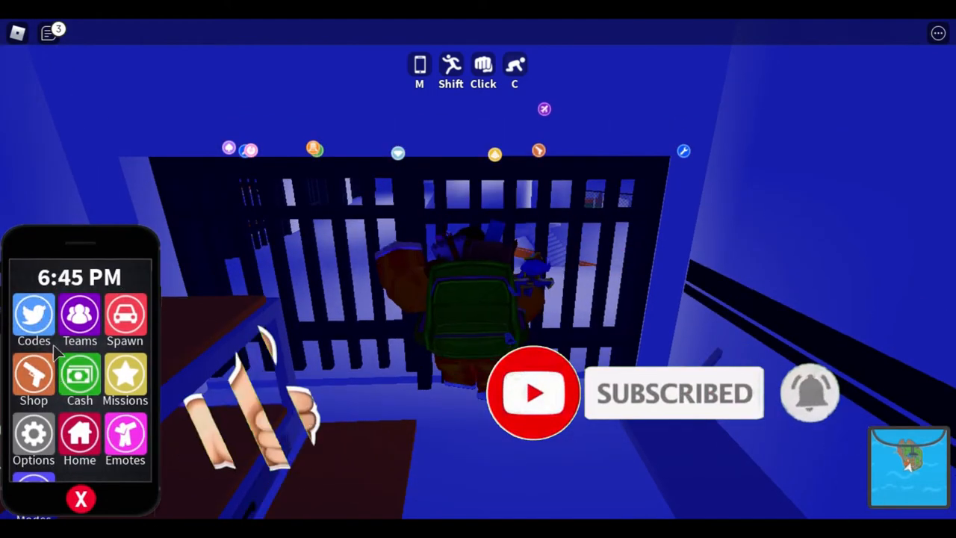
left_click(79, 317)
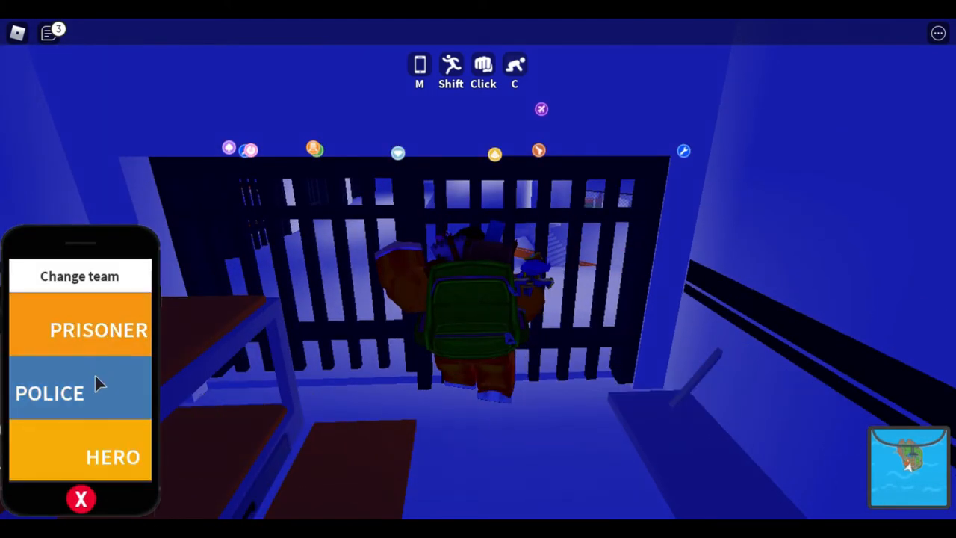
left_click(50, 393)
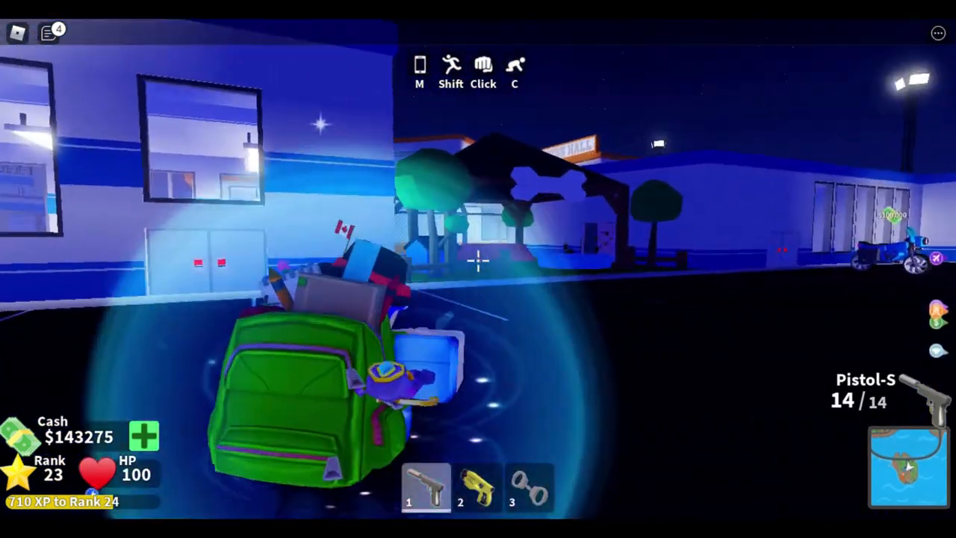
left_click(478, 261)
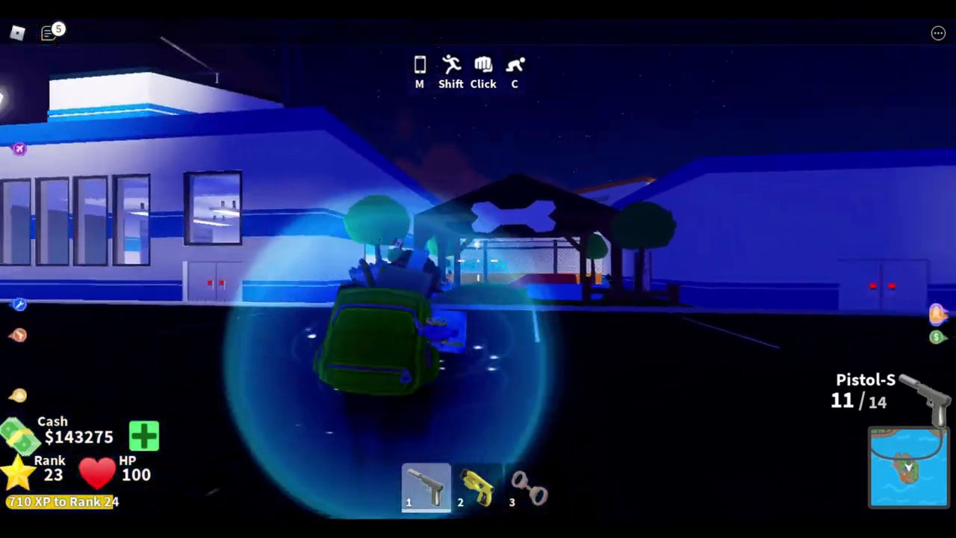
key("2")
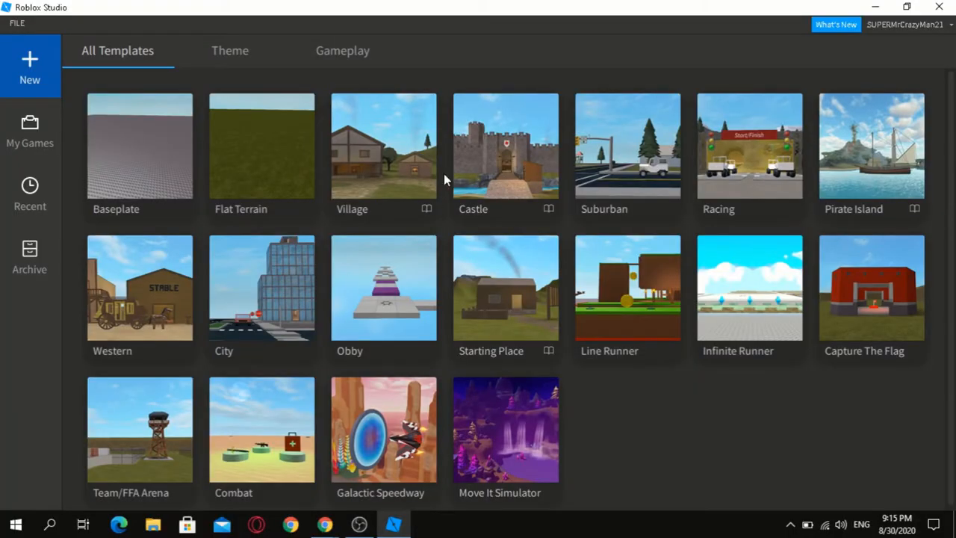
mouse_move(125, 155)
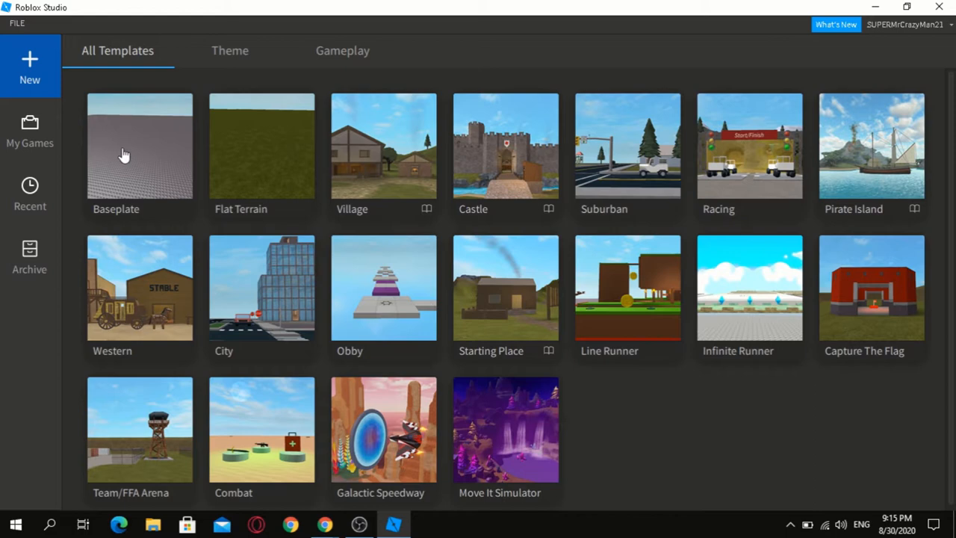
mouse_move(179, 147)
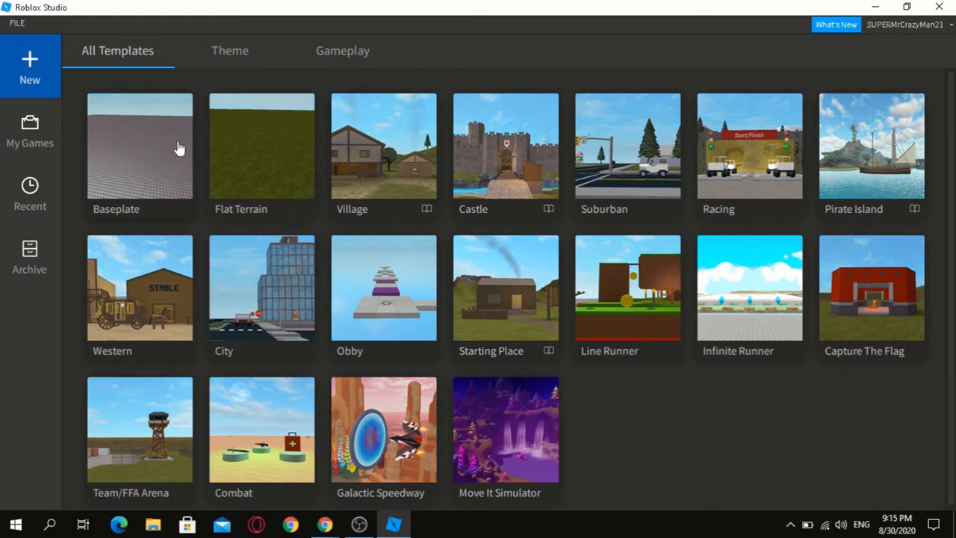
- Open the Baseplate template from the All Templates page
left_click(139, 145)
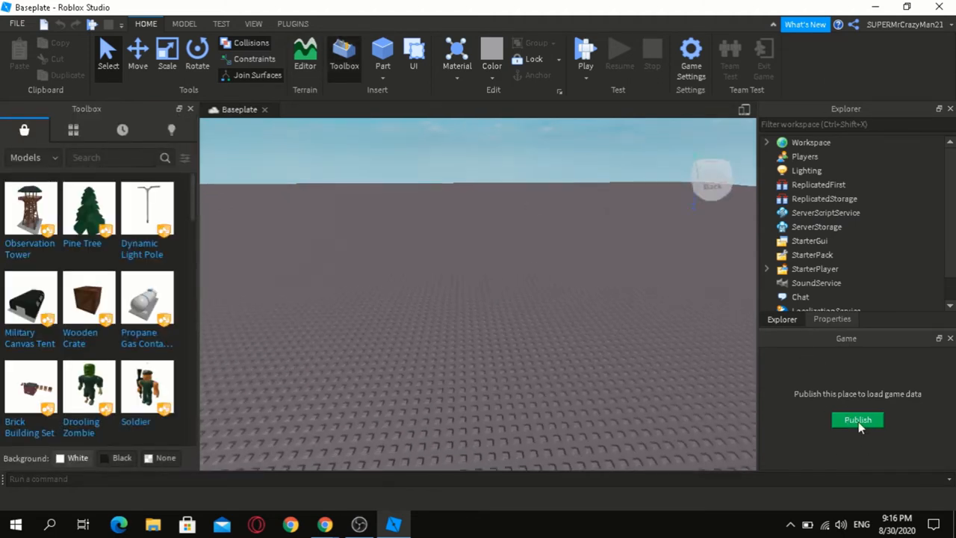
- Publish the place as a new game titled 'how to send robux tutorial'
left_click(857, 420)
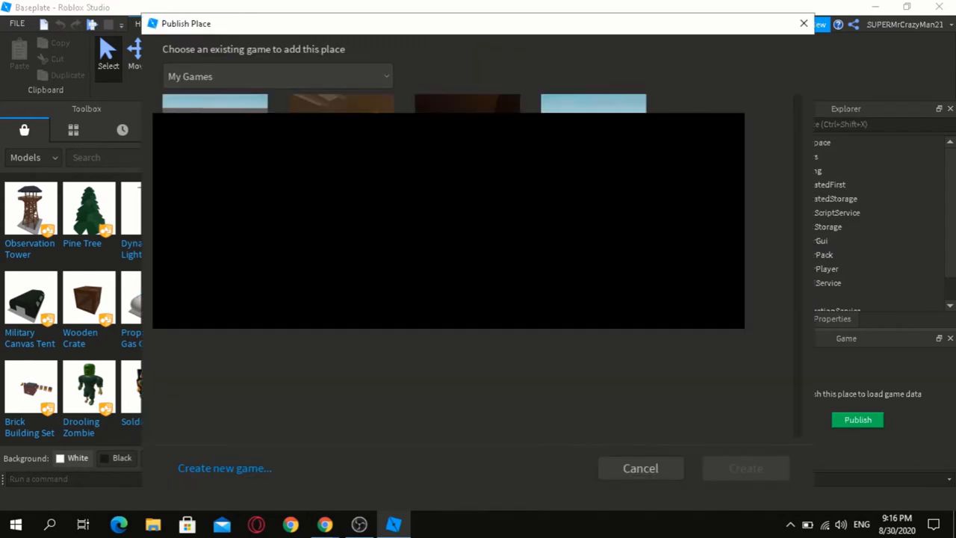
mouse_move(408, 332)
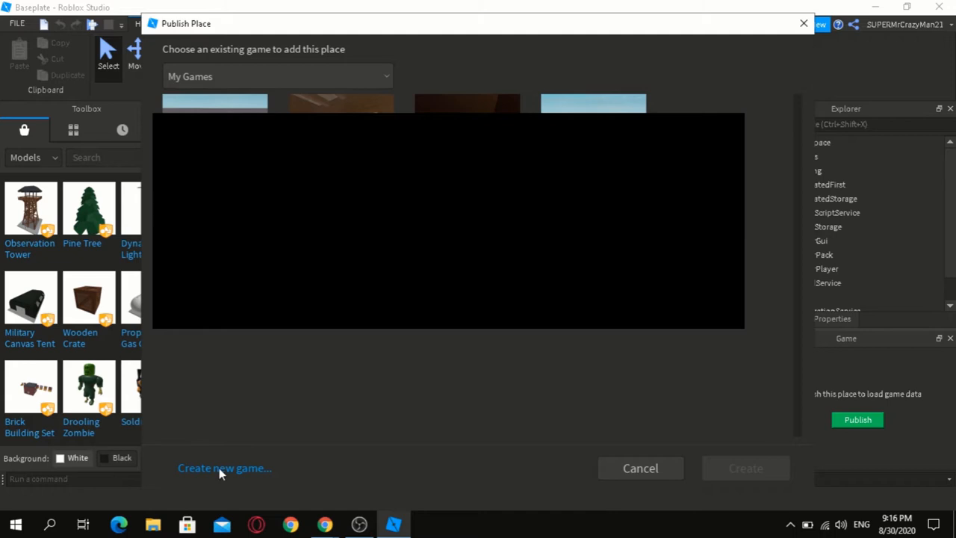
left_click(224, 467)
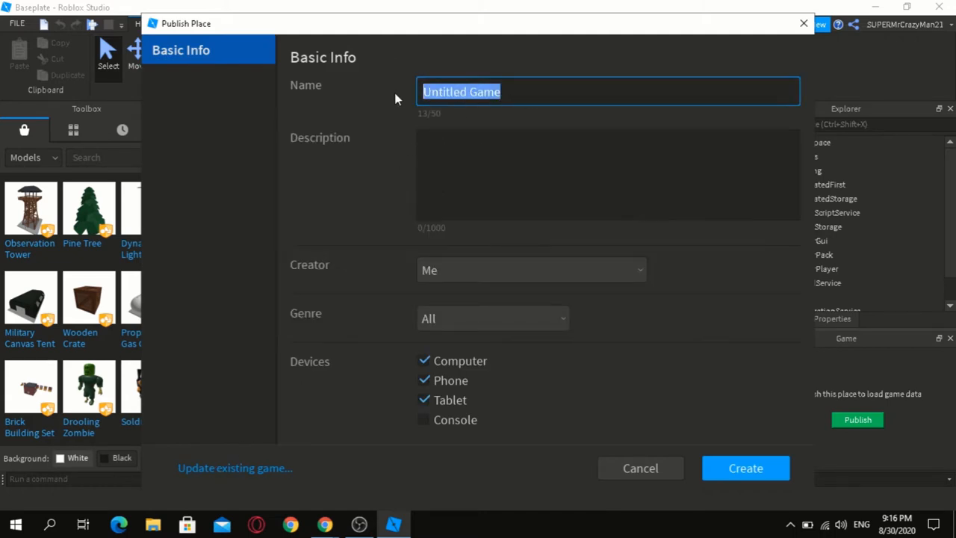
key("Delete")
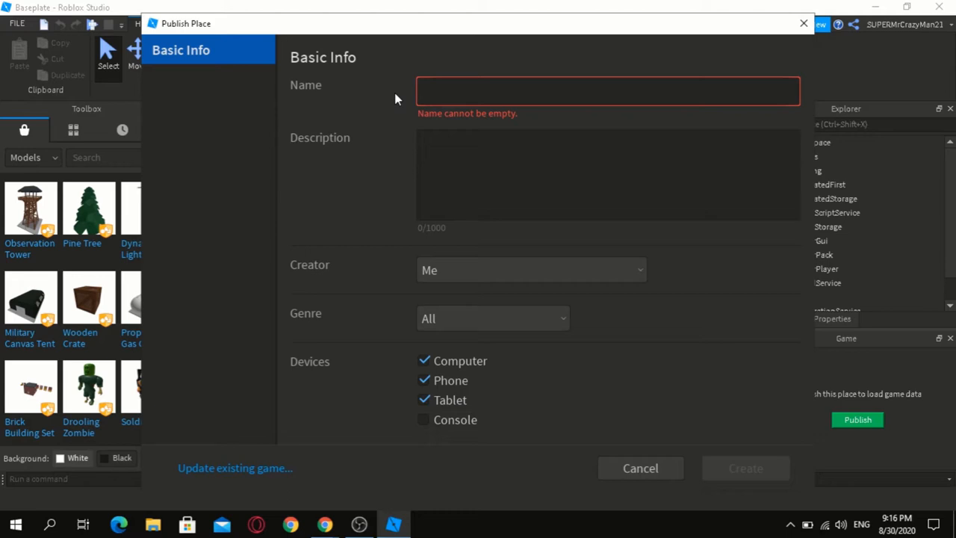
type("idk")
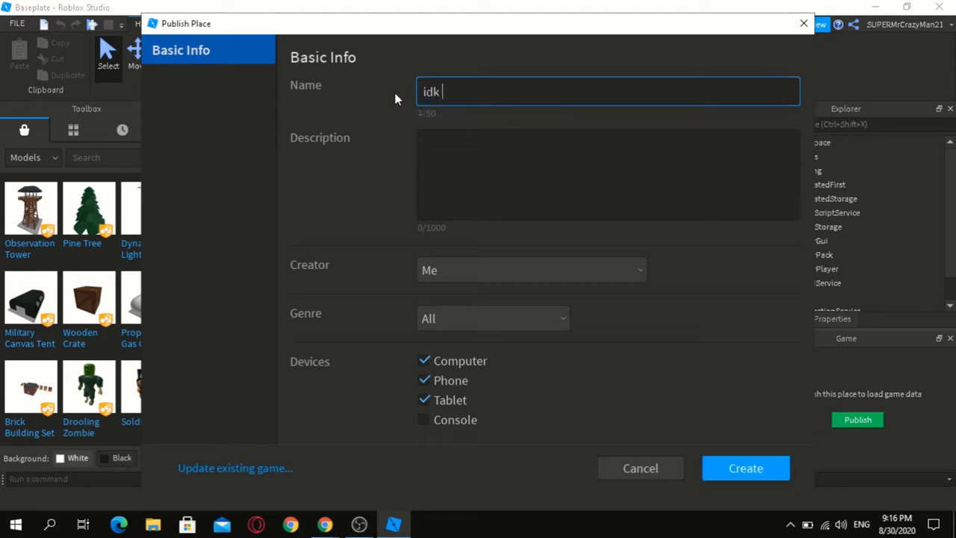
type("how")
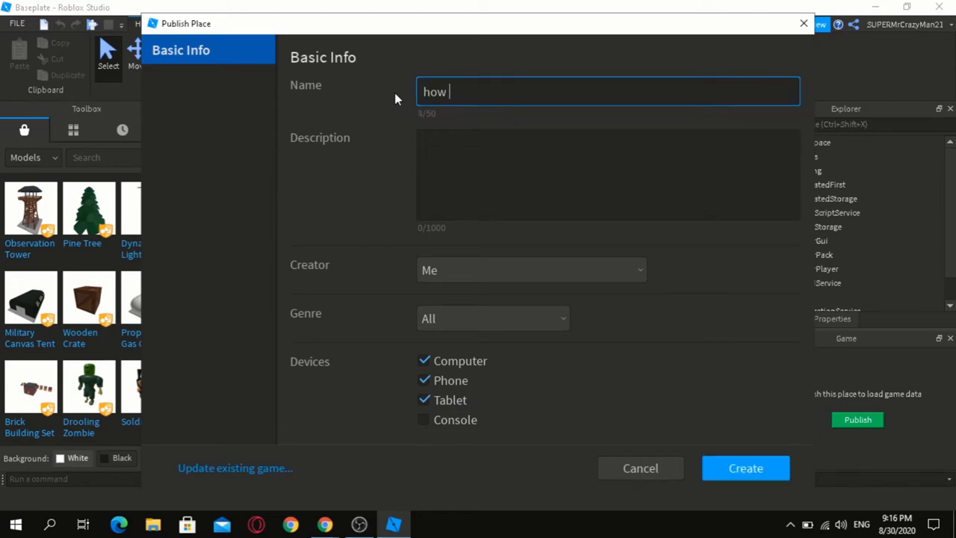
type("to send rob")
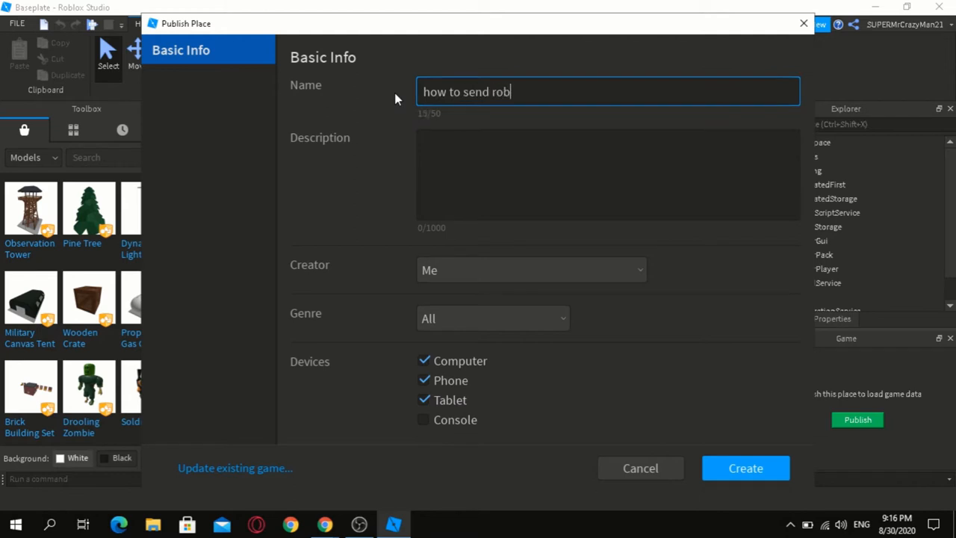
type("ux")
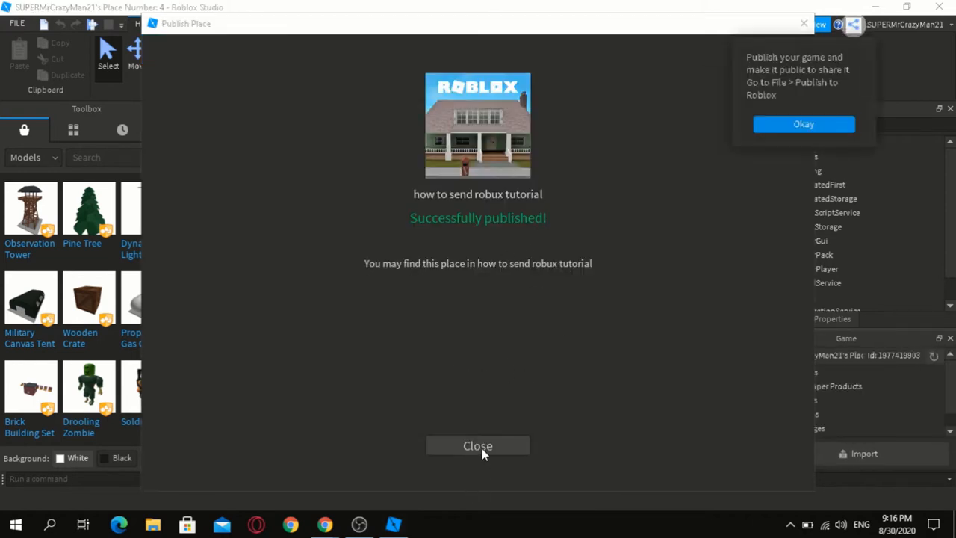
- Dismiss the publish confirmation and open the Create page of the account's games
left_click(477, 445)
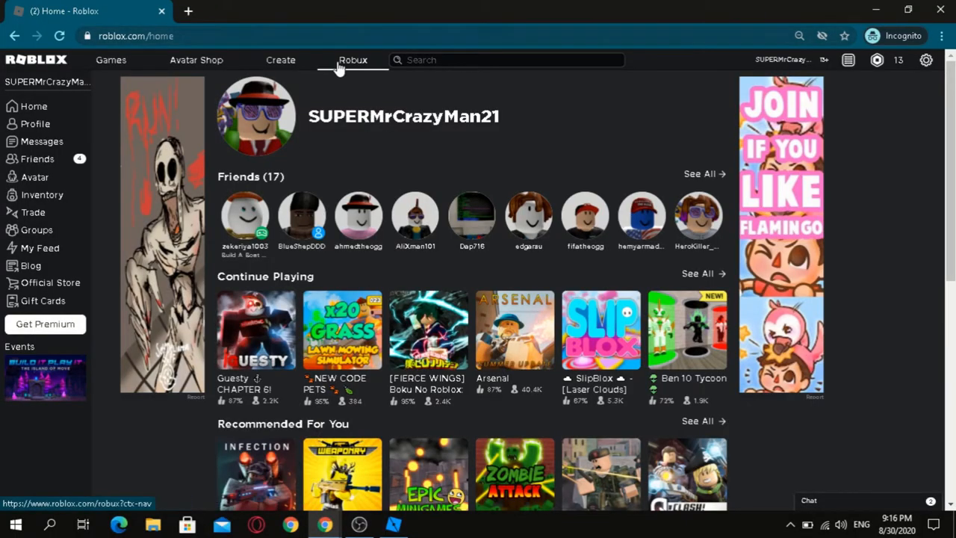
mouse_move(281, 60)
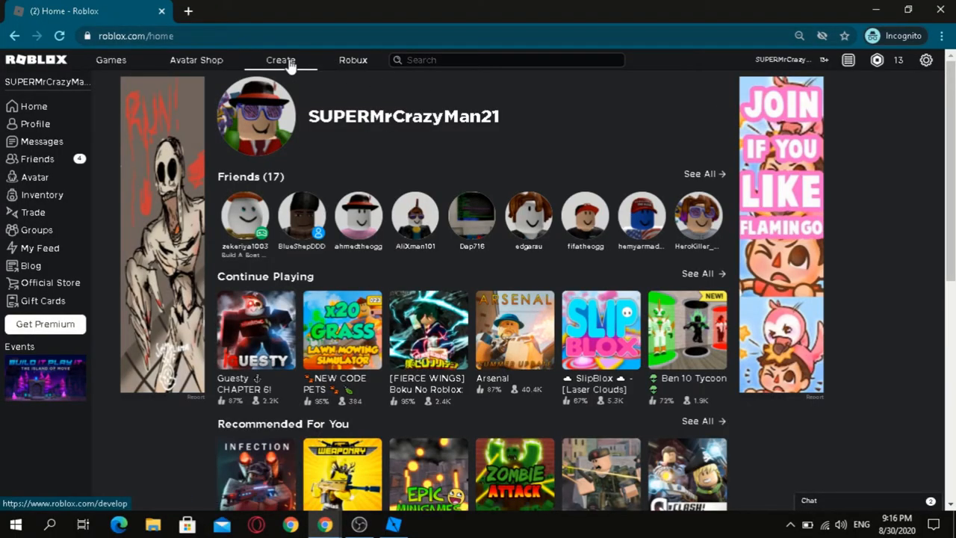
left_click(280, 60)
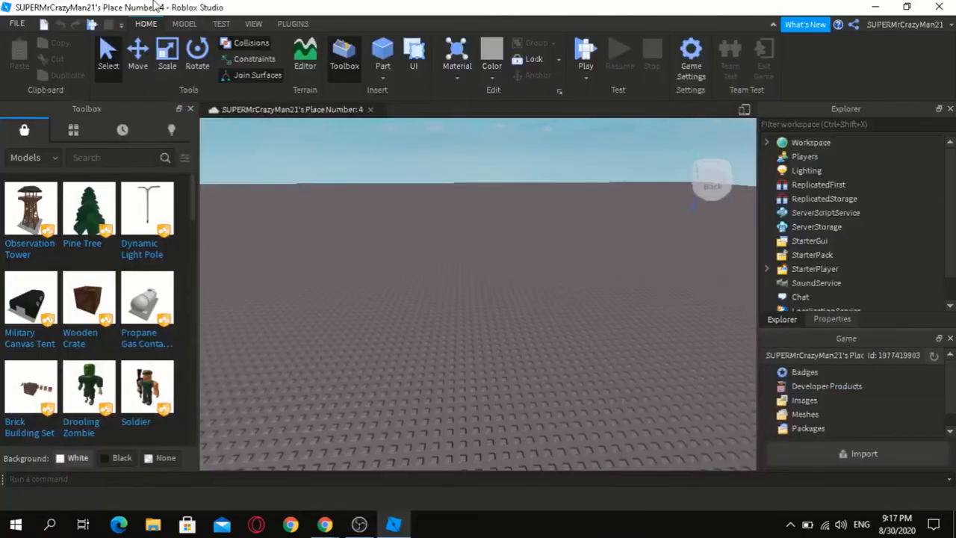
mouse_move(71, 17)
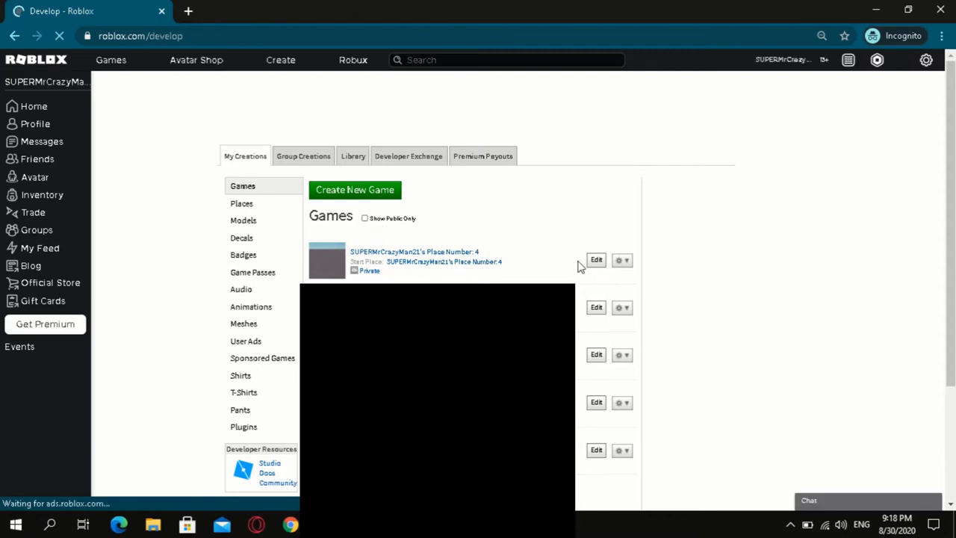
- Set the new game's privacy to Public in Configure Game and save
left_click(622, 260)
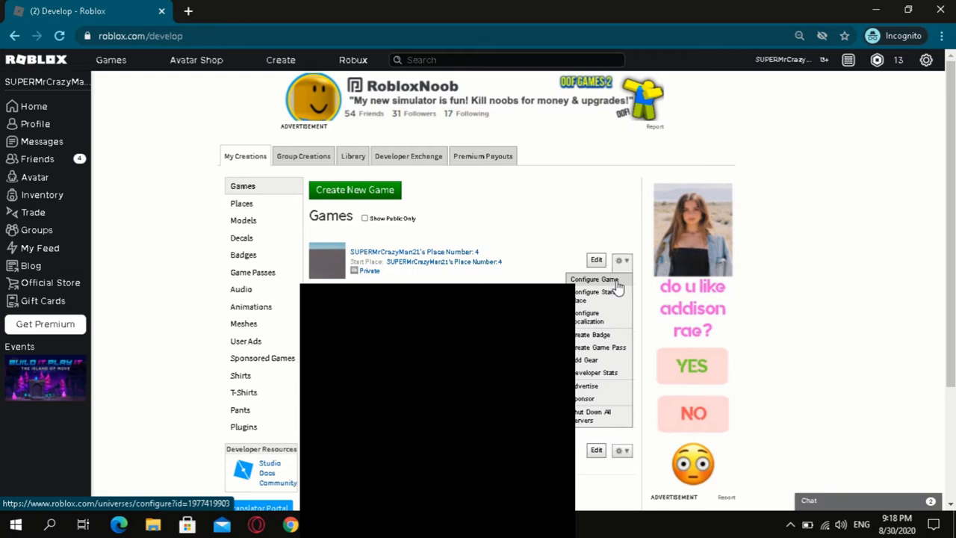
left_click(592, 279)
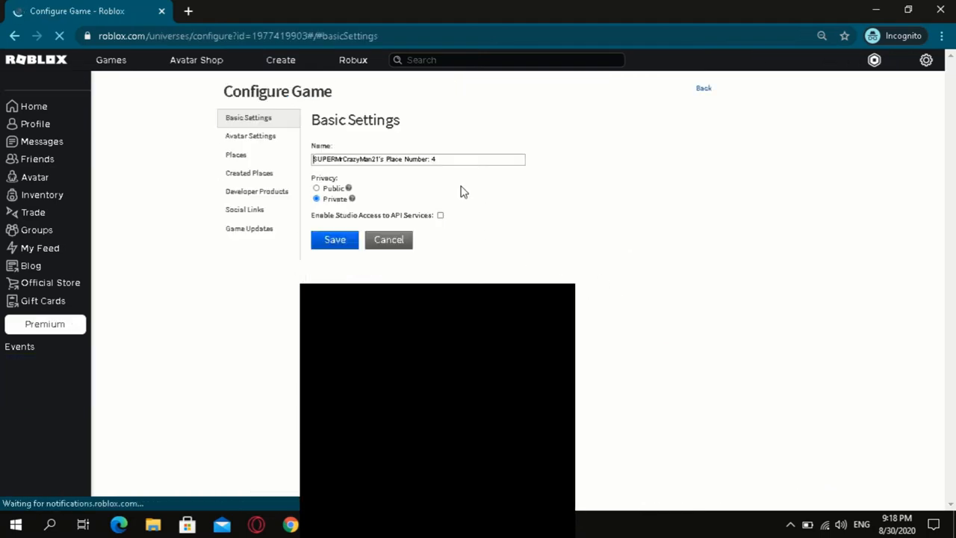
left_click(316, 188)
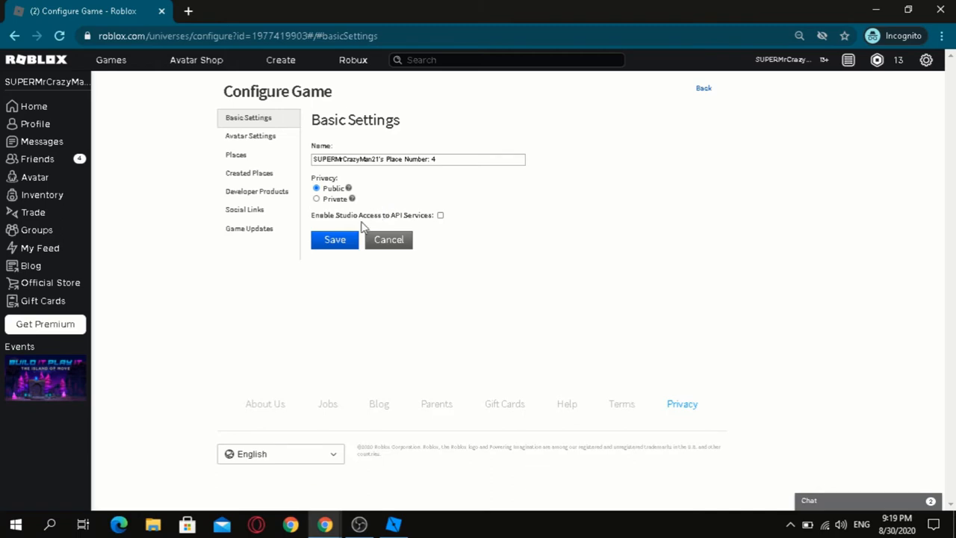
left_click(335, 239)
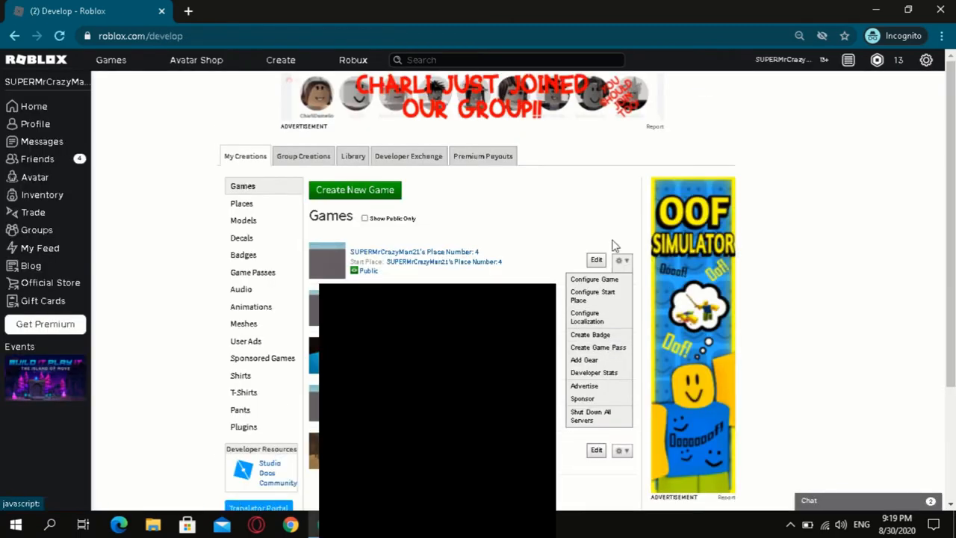
- Create the 'guesty logo' game pass with description 'sjjss', preview and verify upload
left_click(642, 249)
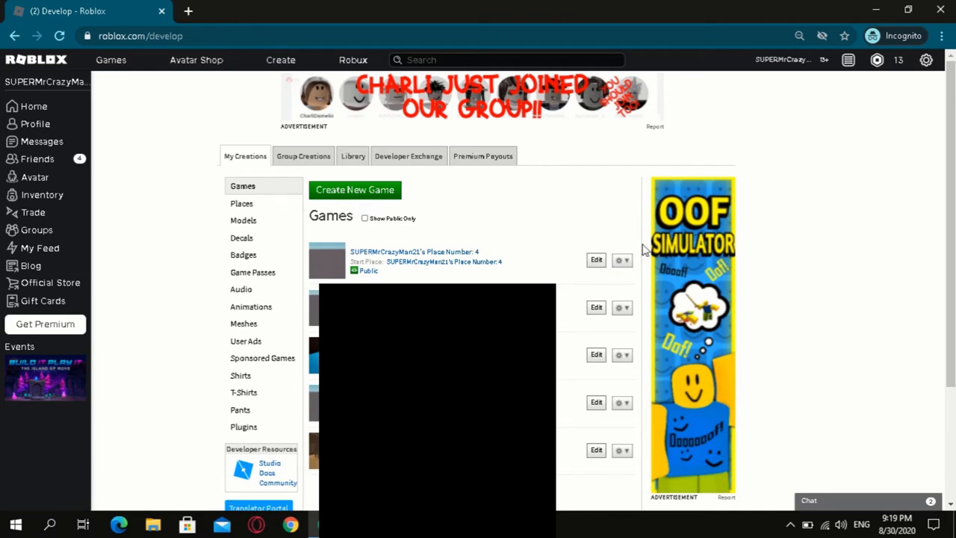
left_click(621, 259)
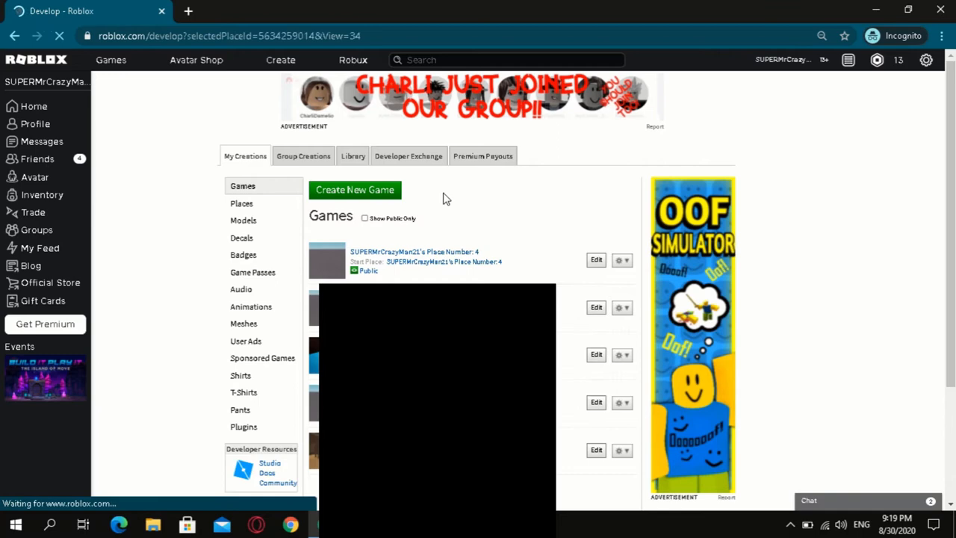
left_click(253, 271)
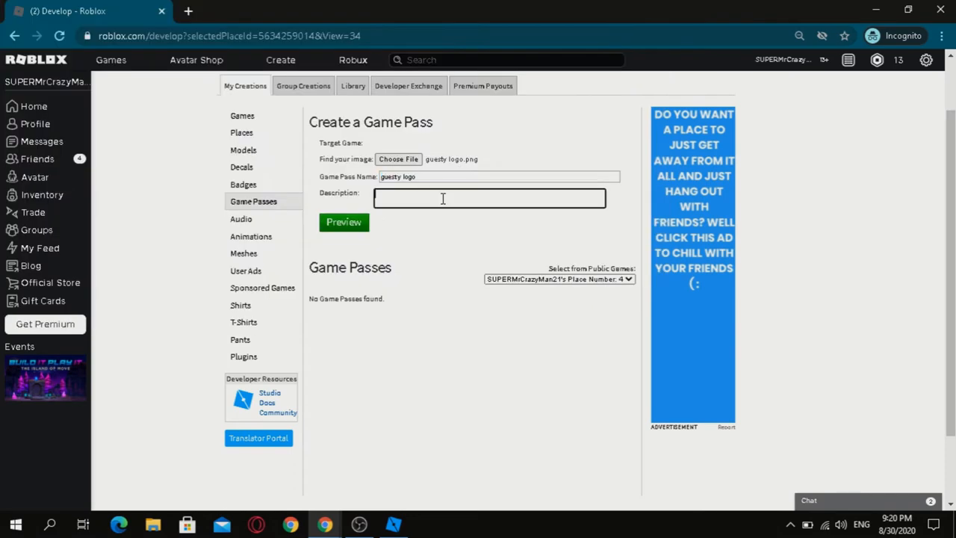
type("sjjss")
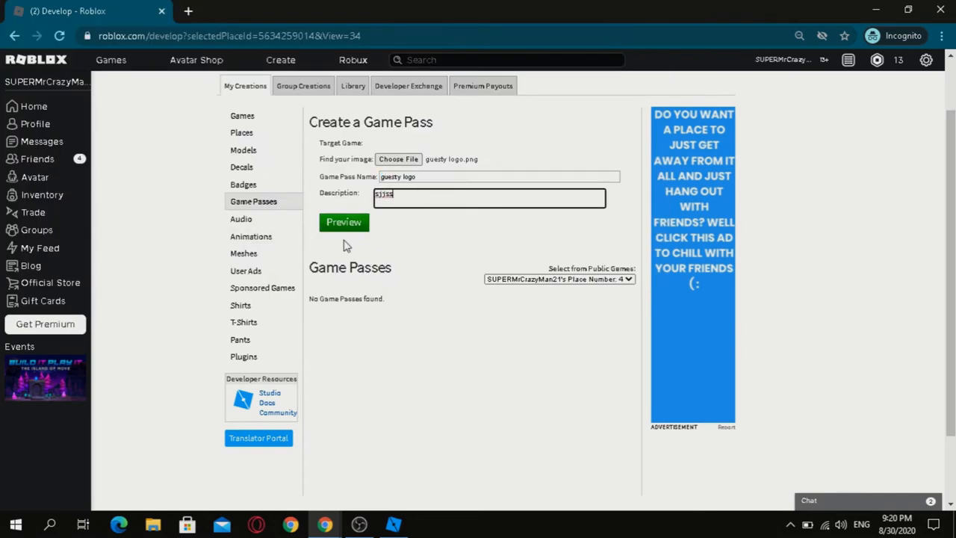
left_click(344, 222)
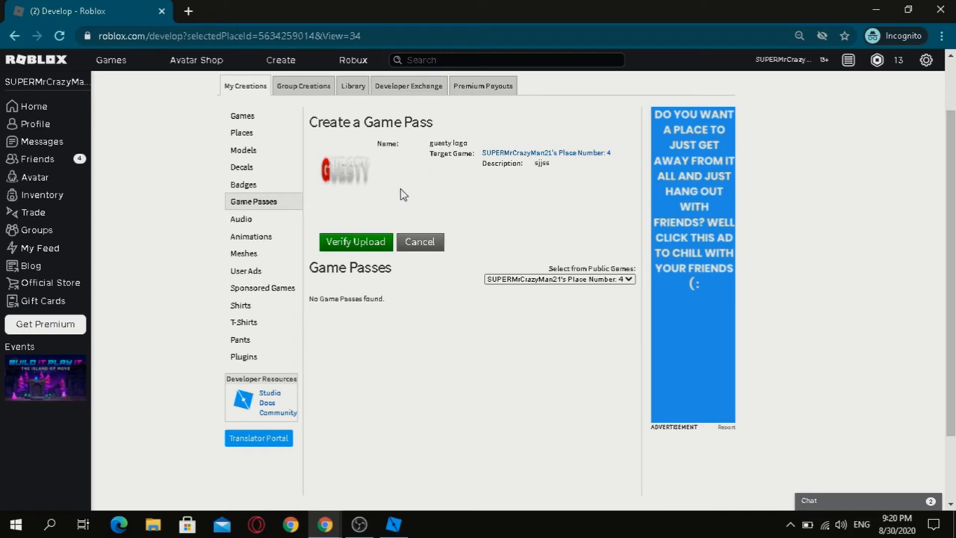
mouse_move(356, 242)
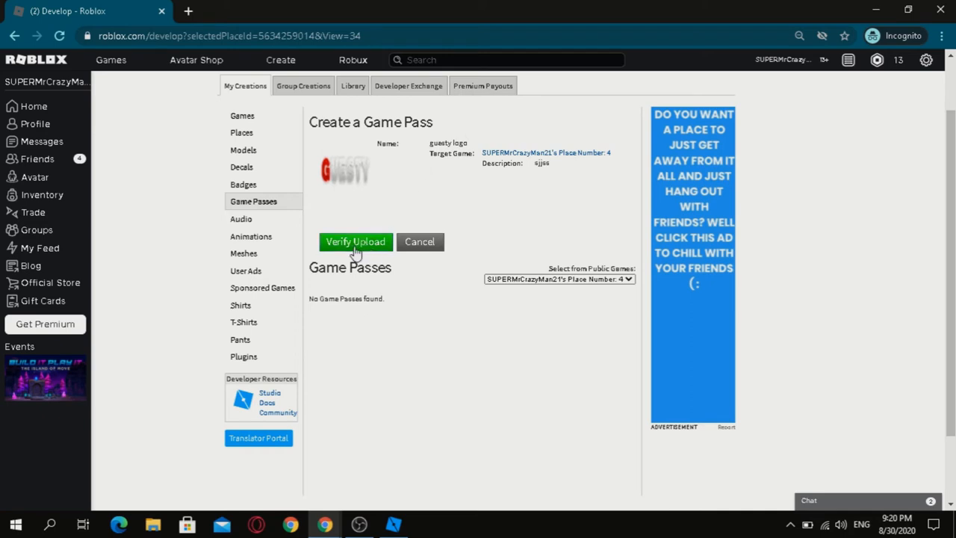
left_click(356, 242)
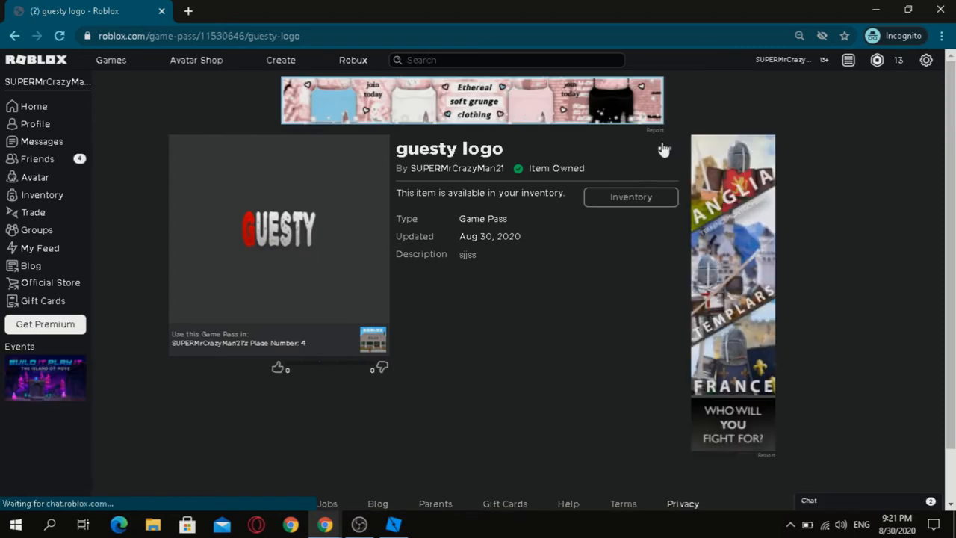
- Turn on Item for Sale in the guesty logo pass's Sales settings
left_click(664, 148)
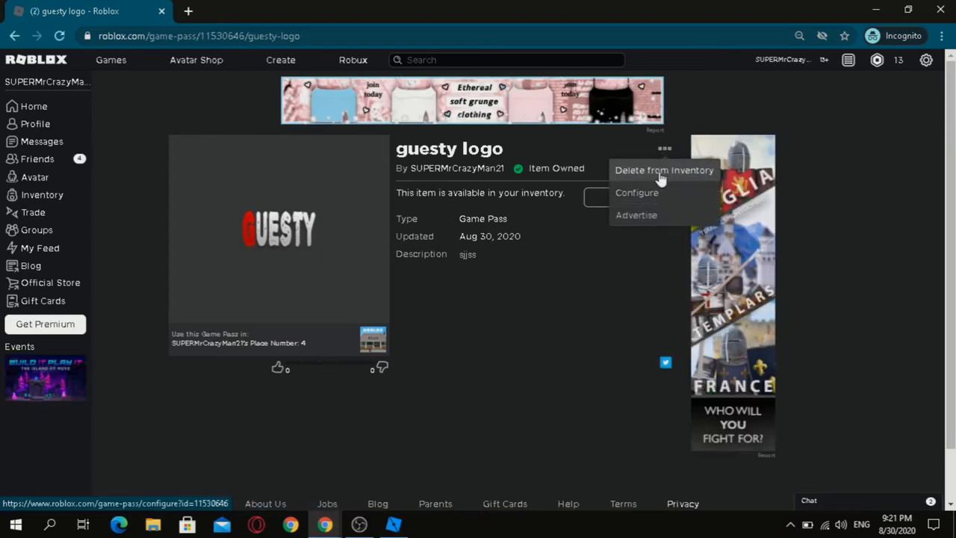
left_click(636, 193)
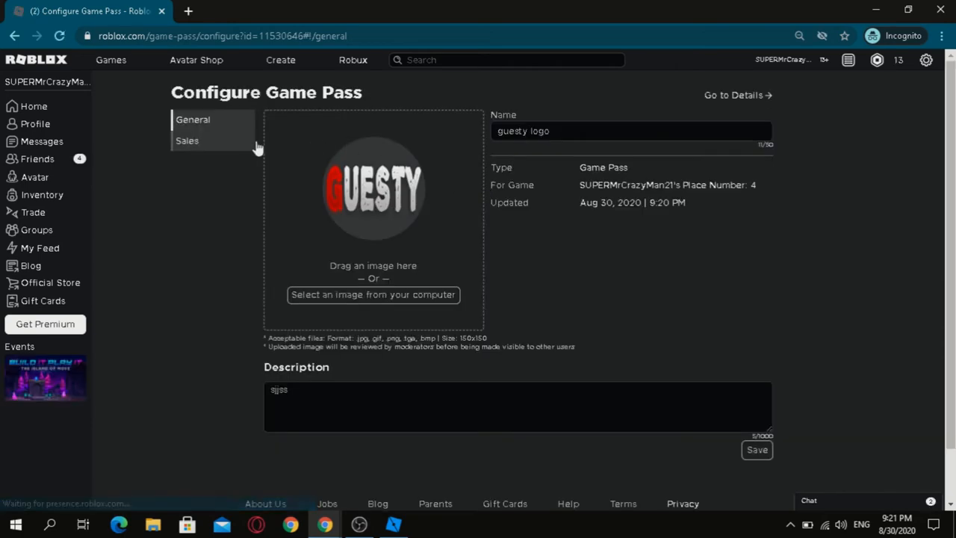
left_click(187, 141)
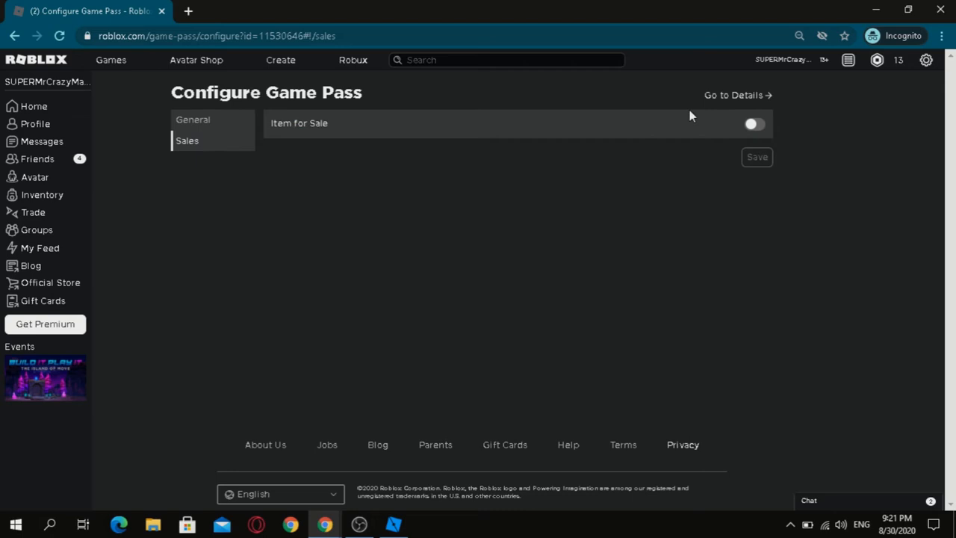
left_click(753, 124)
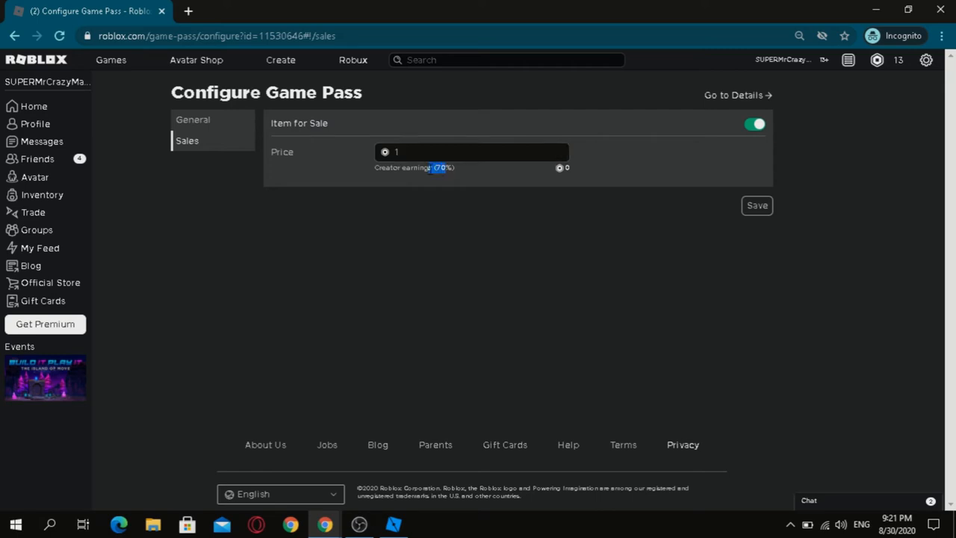
- Replace the price with 200 Robux and save the game pass
type("100")
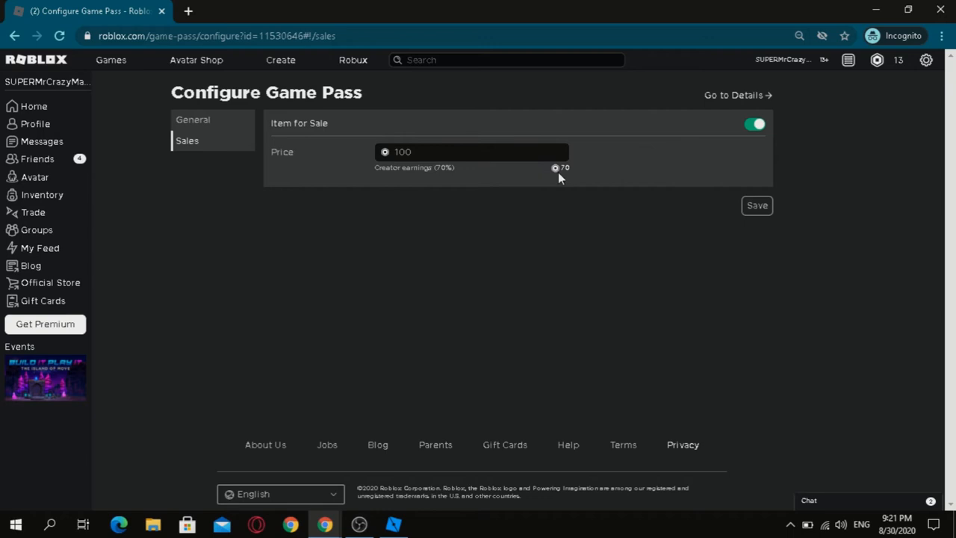
left_click(470, 151)
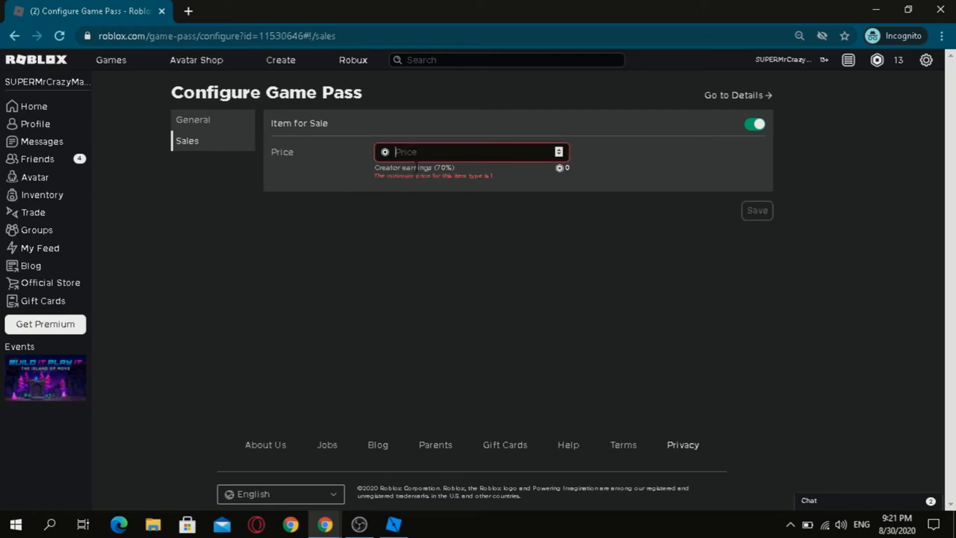
type("200")
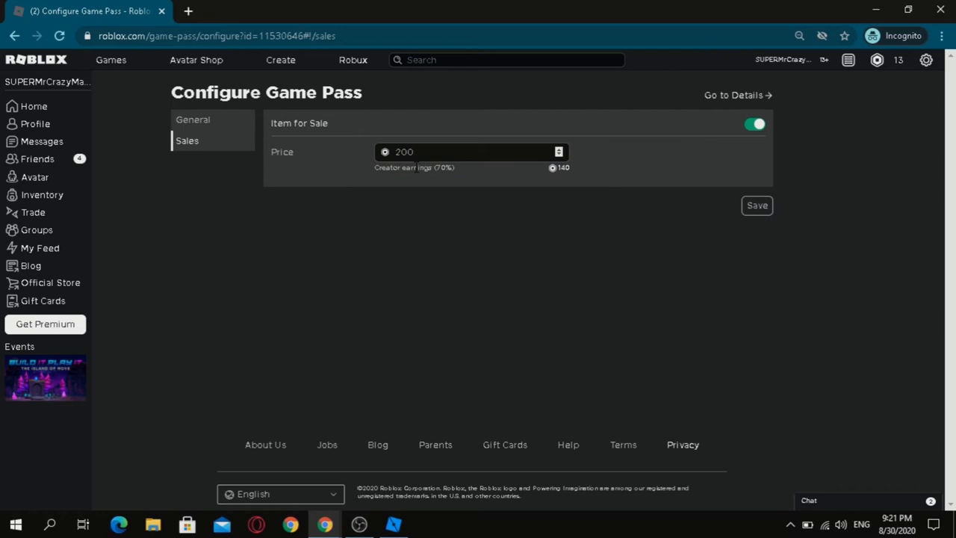
mouse_move(597, 160)
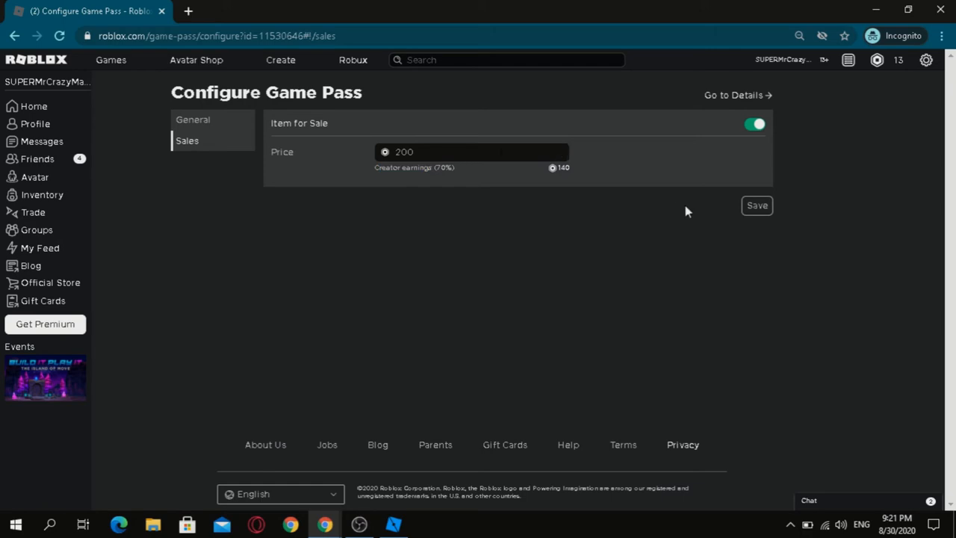
left_click(757, 205)
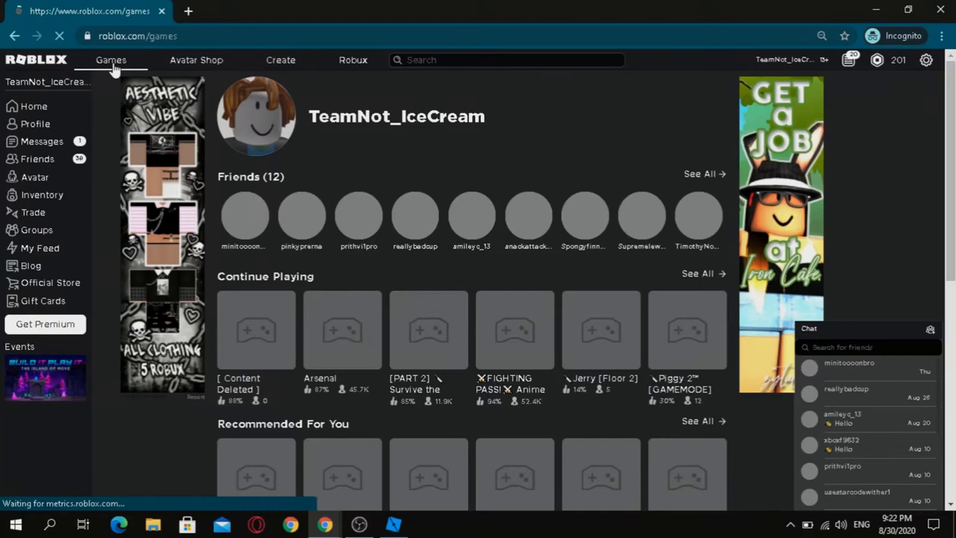
- Go to roblox.com/game-pass/11530646/guesty-logo on the second account
left_click(110, 60)
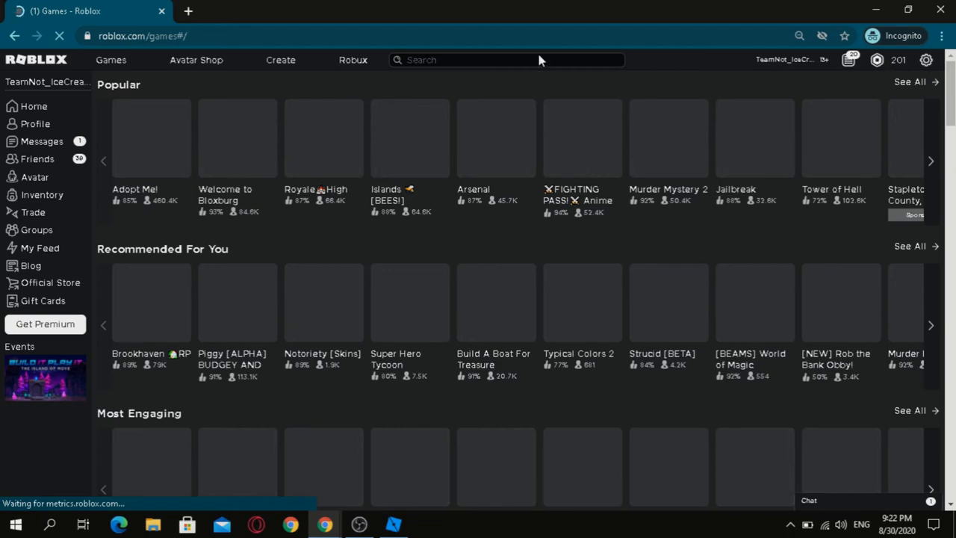
left_click(142, 36)
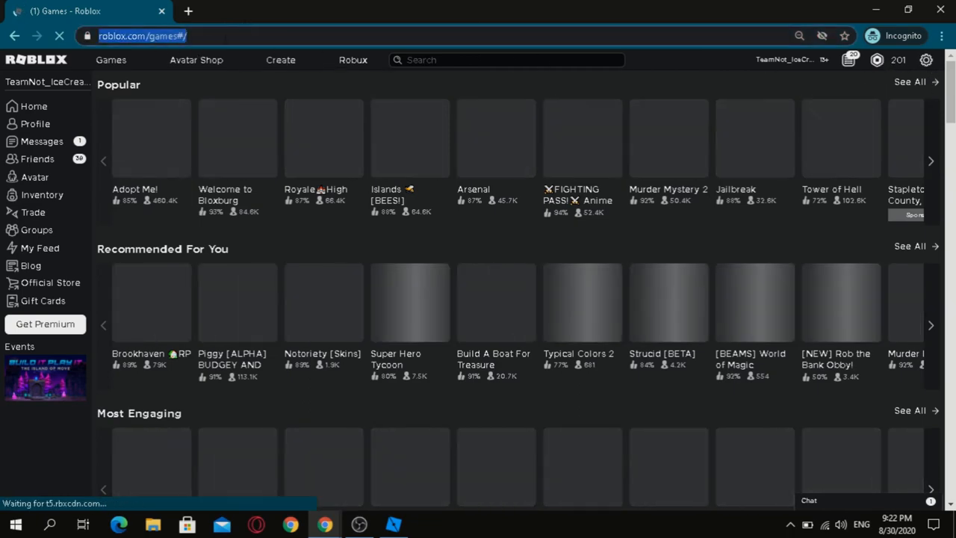
type("https://www.roblox.com/game-pass/11530646/guesty-logo")
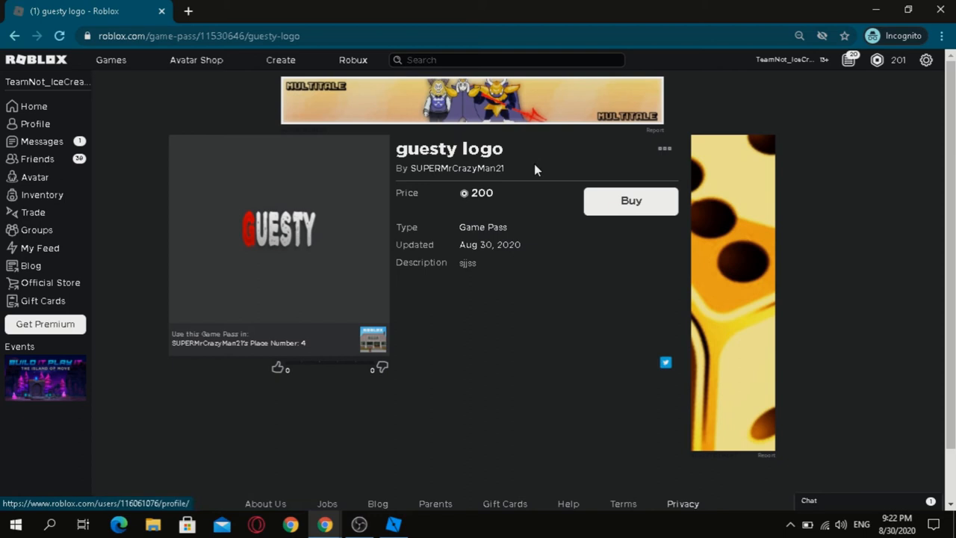
- Buy the guesty logo pass for 200 Robux, then open the settings gear
left_click(630, 200)
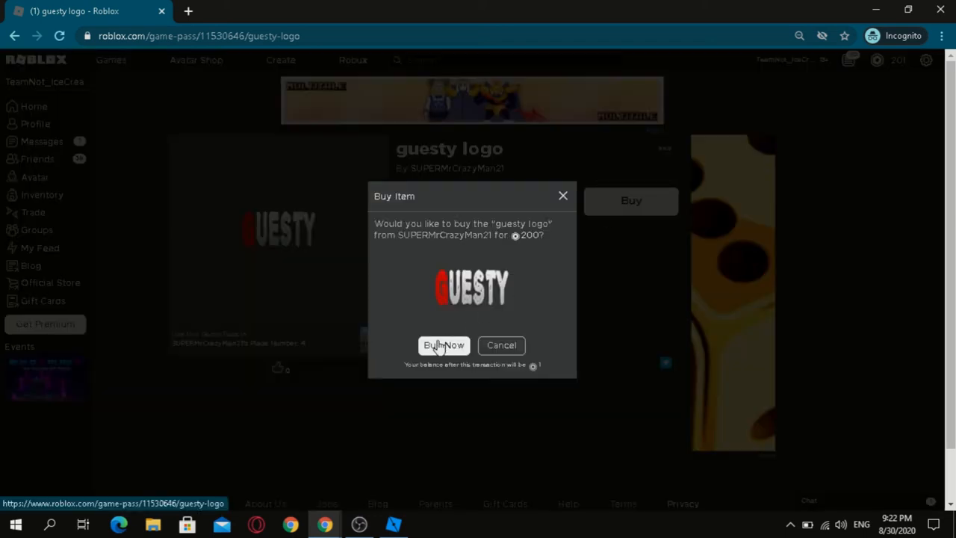
left_click(443, 345)
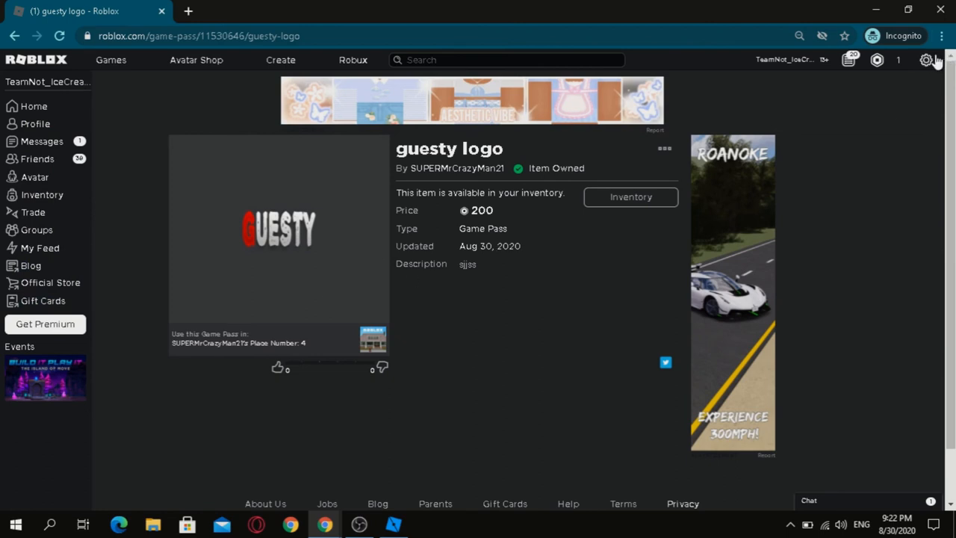
left_click(925, 59)
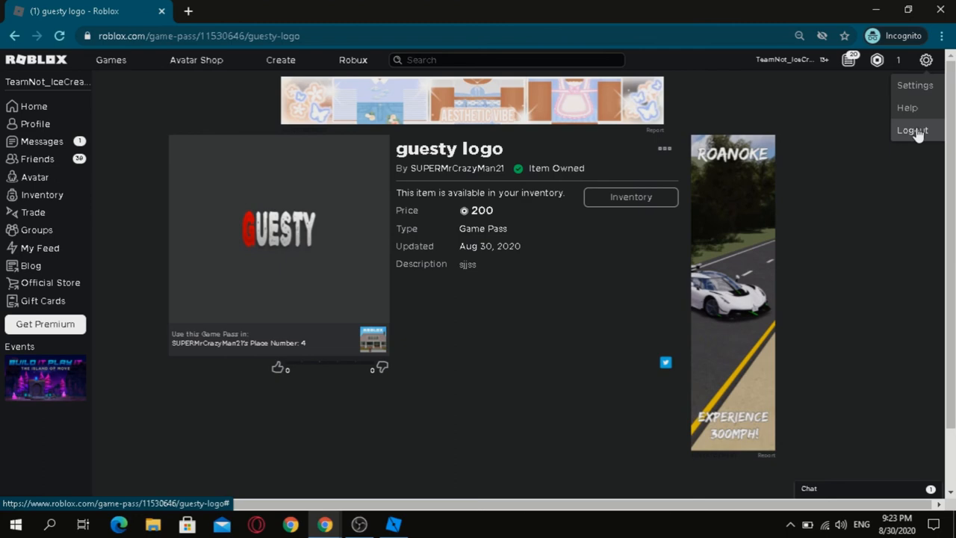
- Log out of the second account and go to the sign-in page for SUPERMrCrazyMan21
left_click(911, 130)
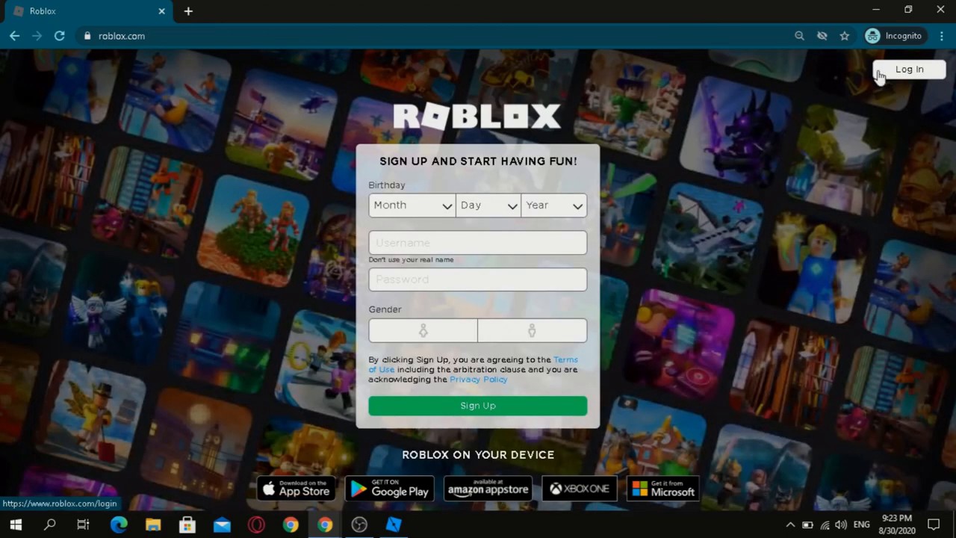
left_click(908, 68)
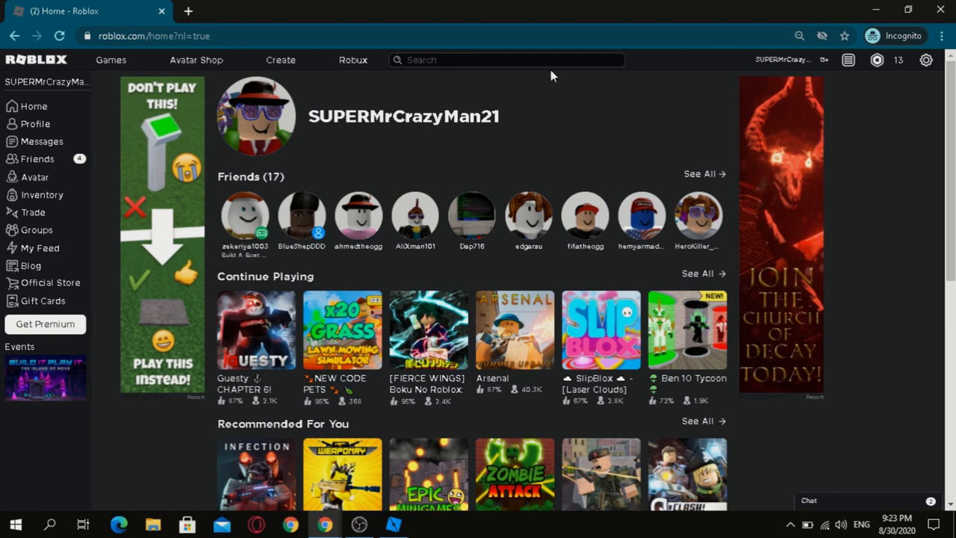
mouse_move(534, 137)
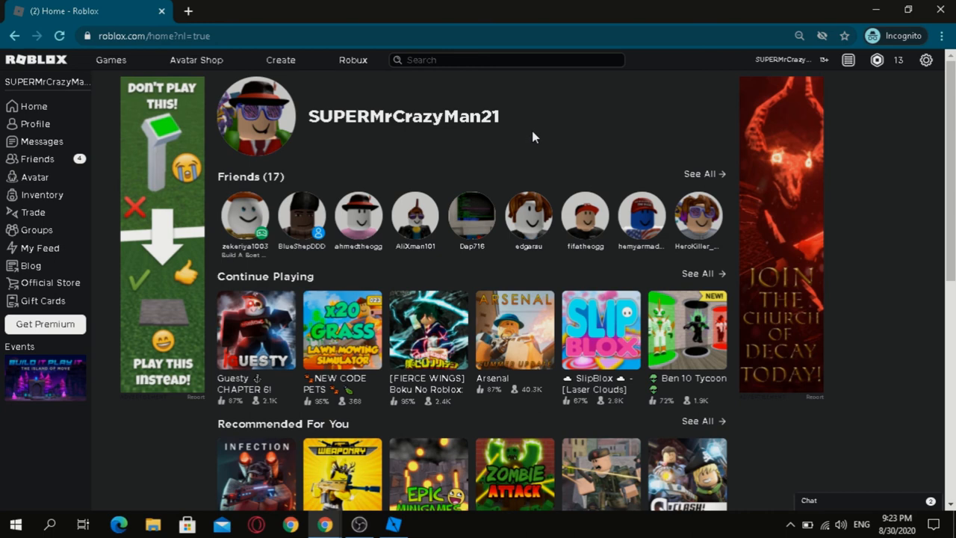
mouse_move(586, 74)
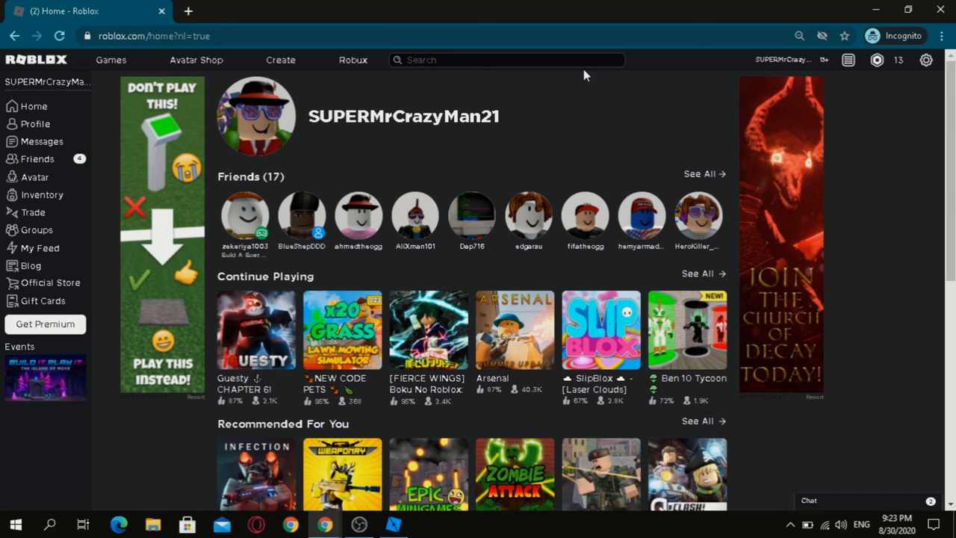
mouse_move(611, 136)
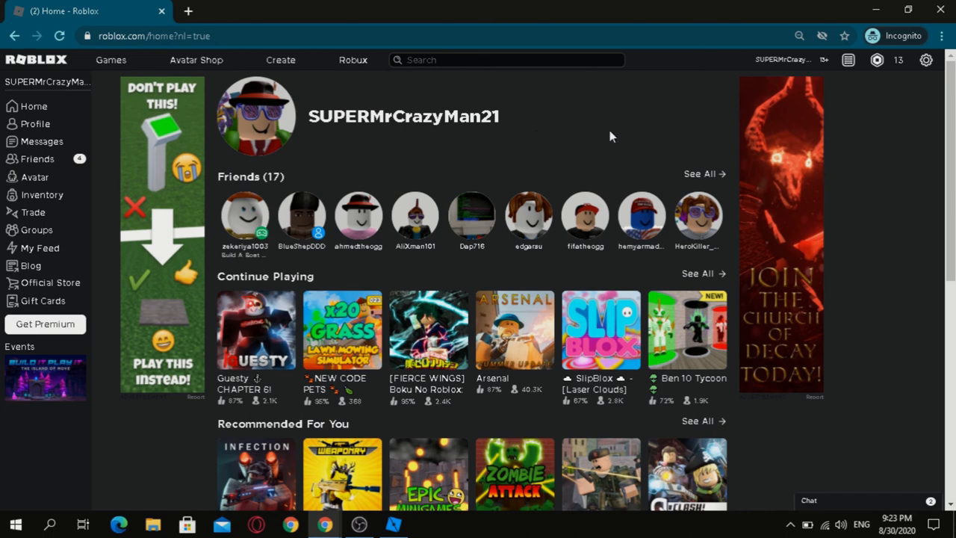
mouse_move(617, 133)
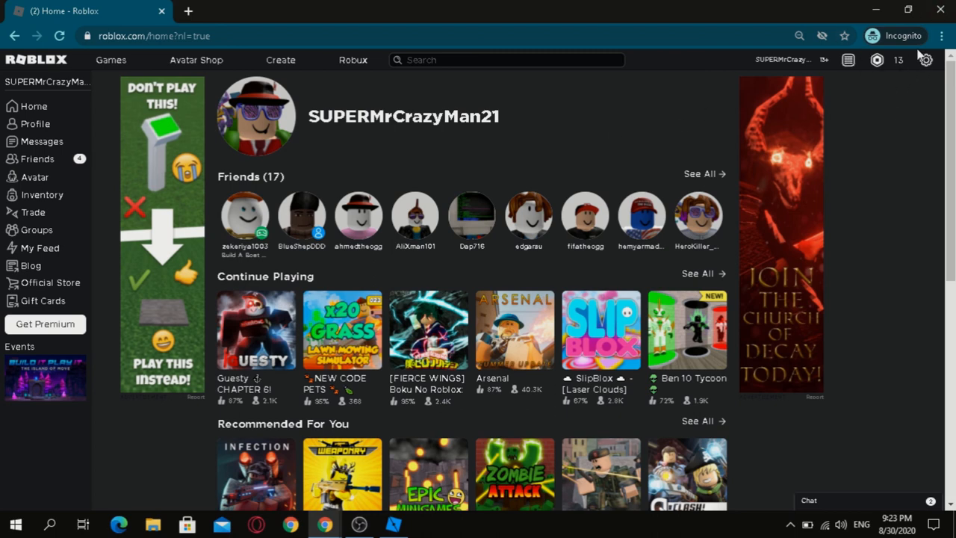
mouse_move(903, 35)
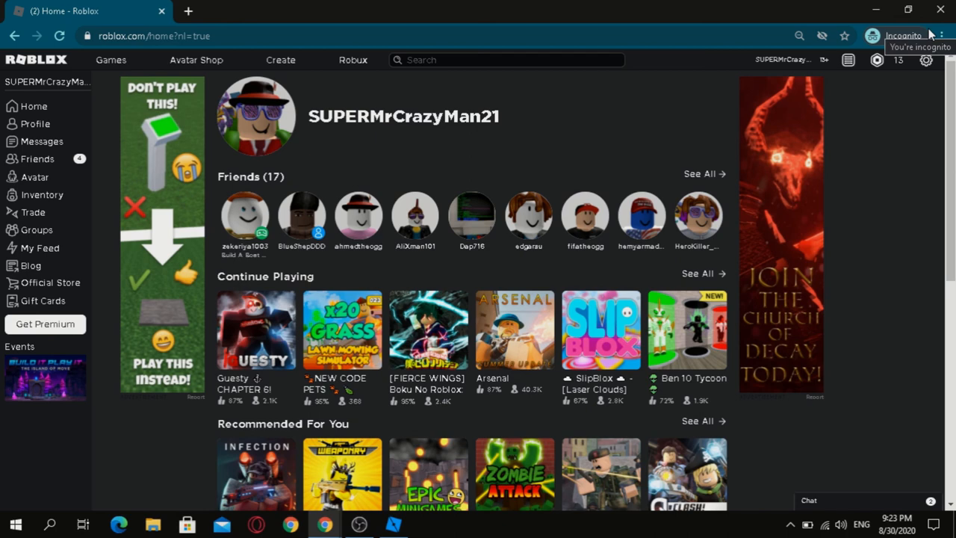
mouse_move(874, 140)
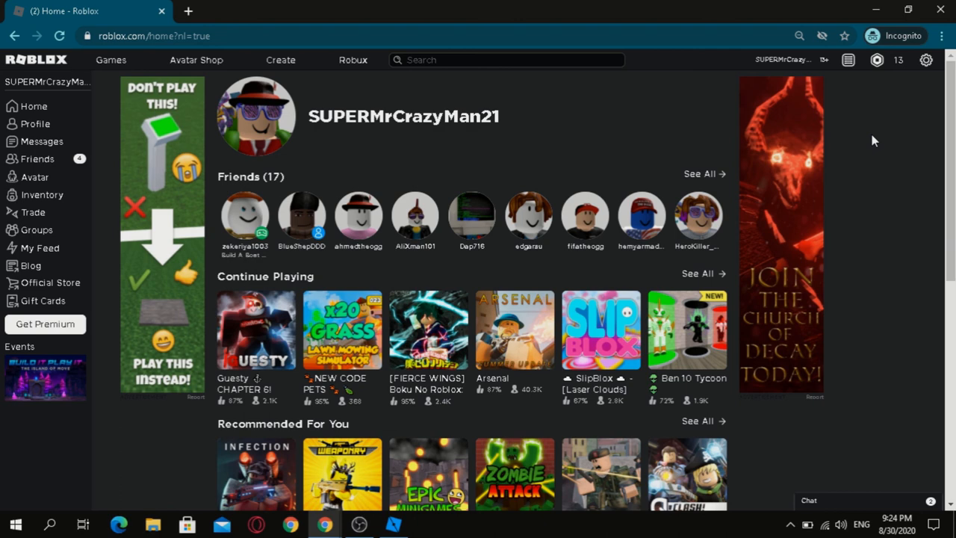
mouse_move(436, 508)
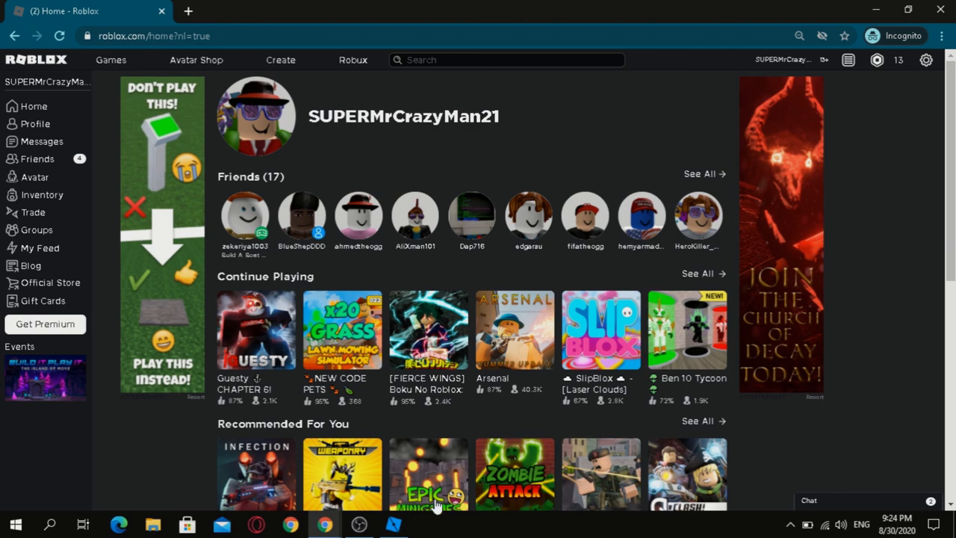